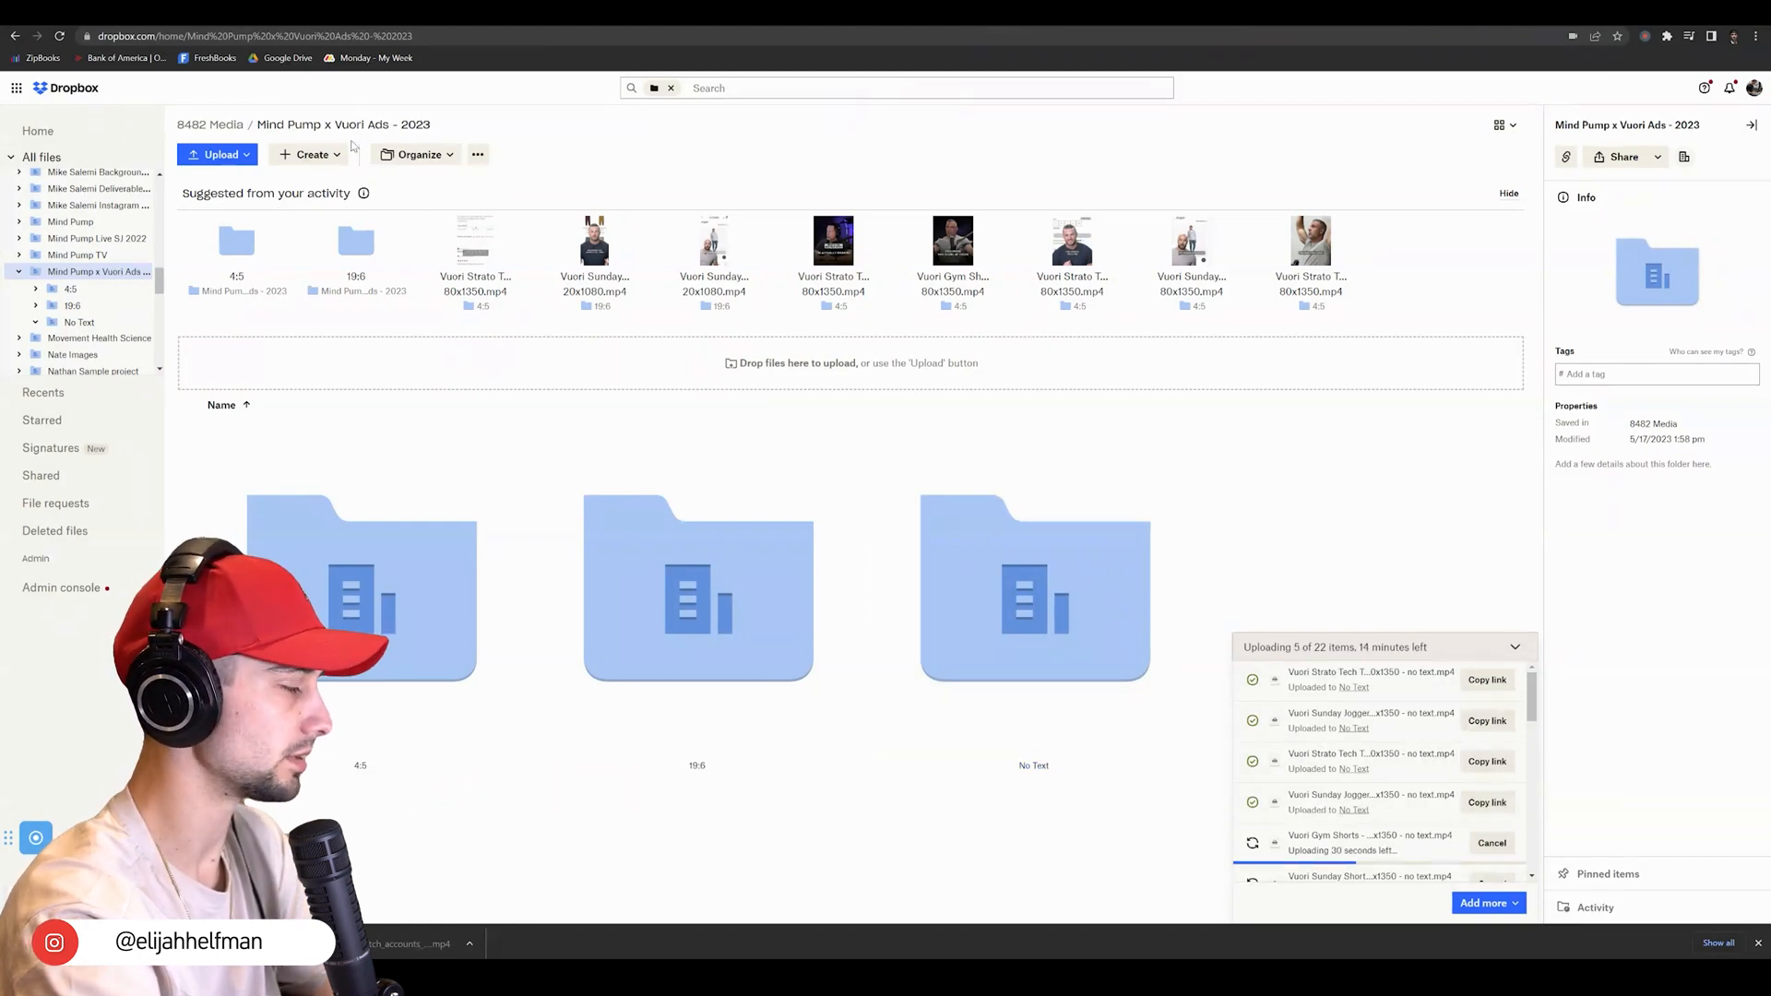
mouse_move(1033, 764)
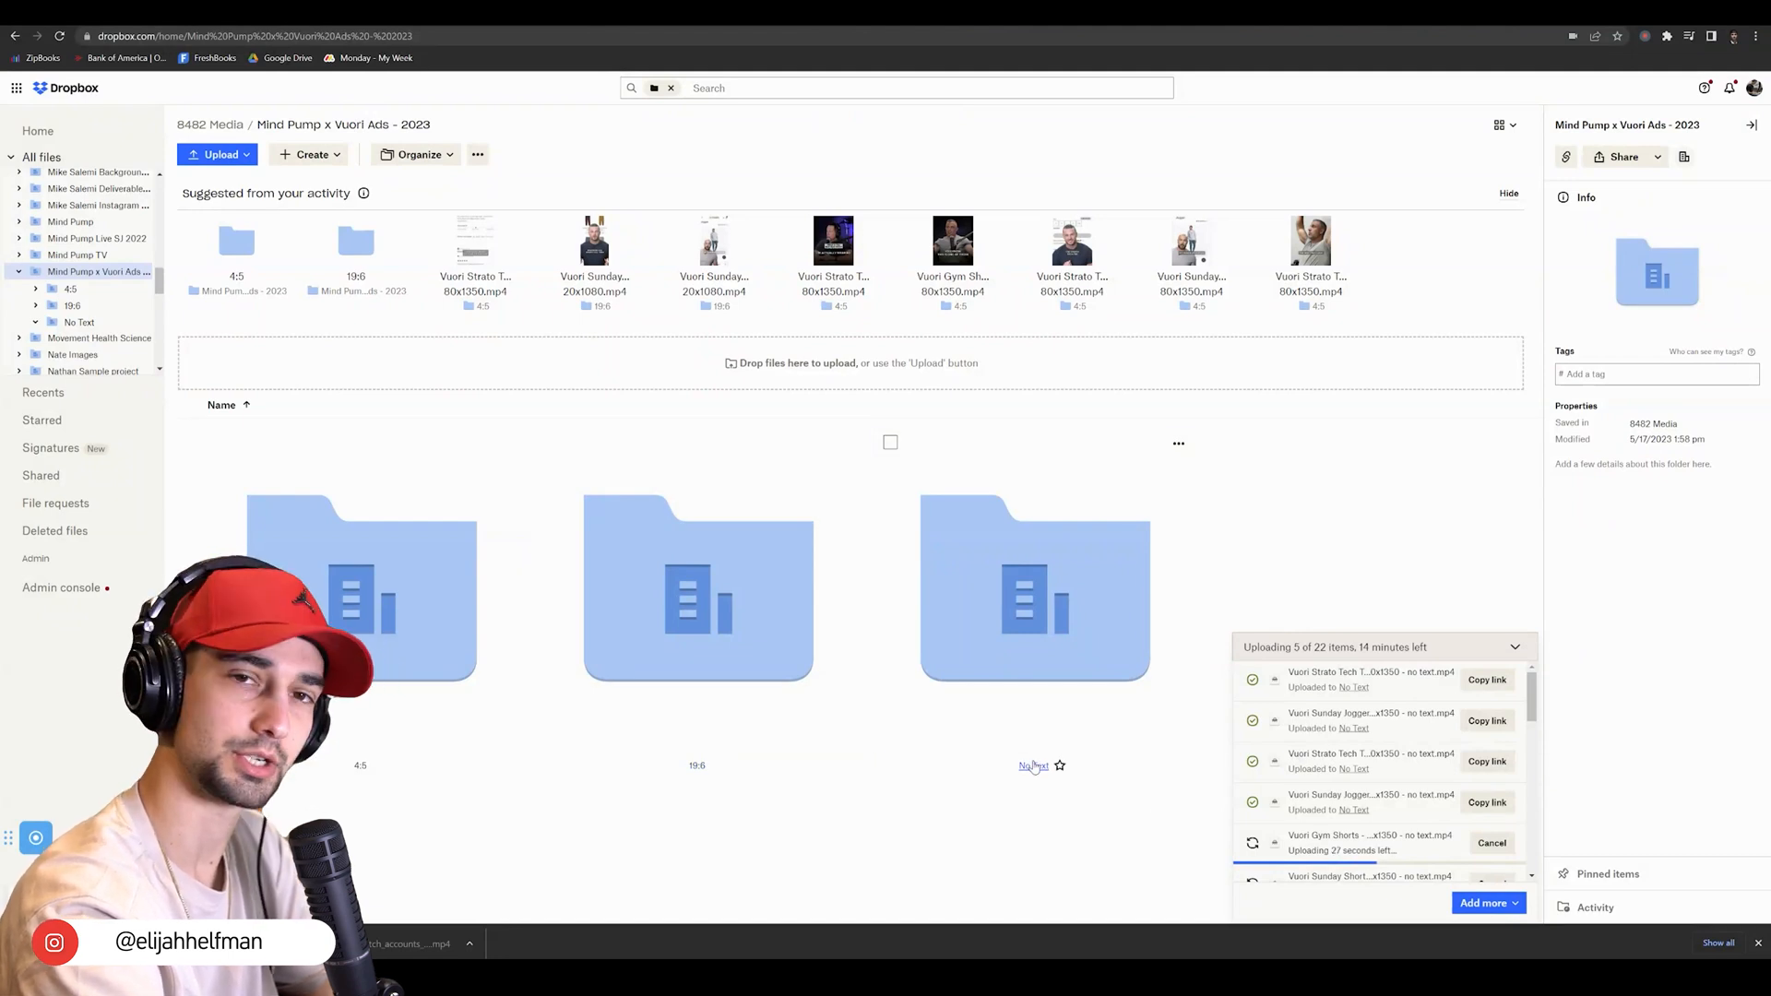
mouse_move(698, 587)
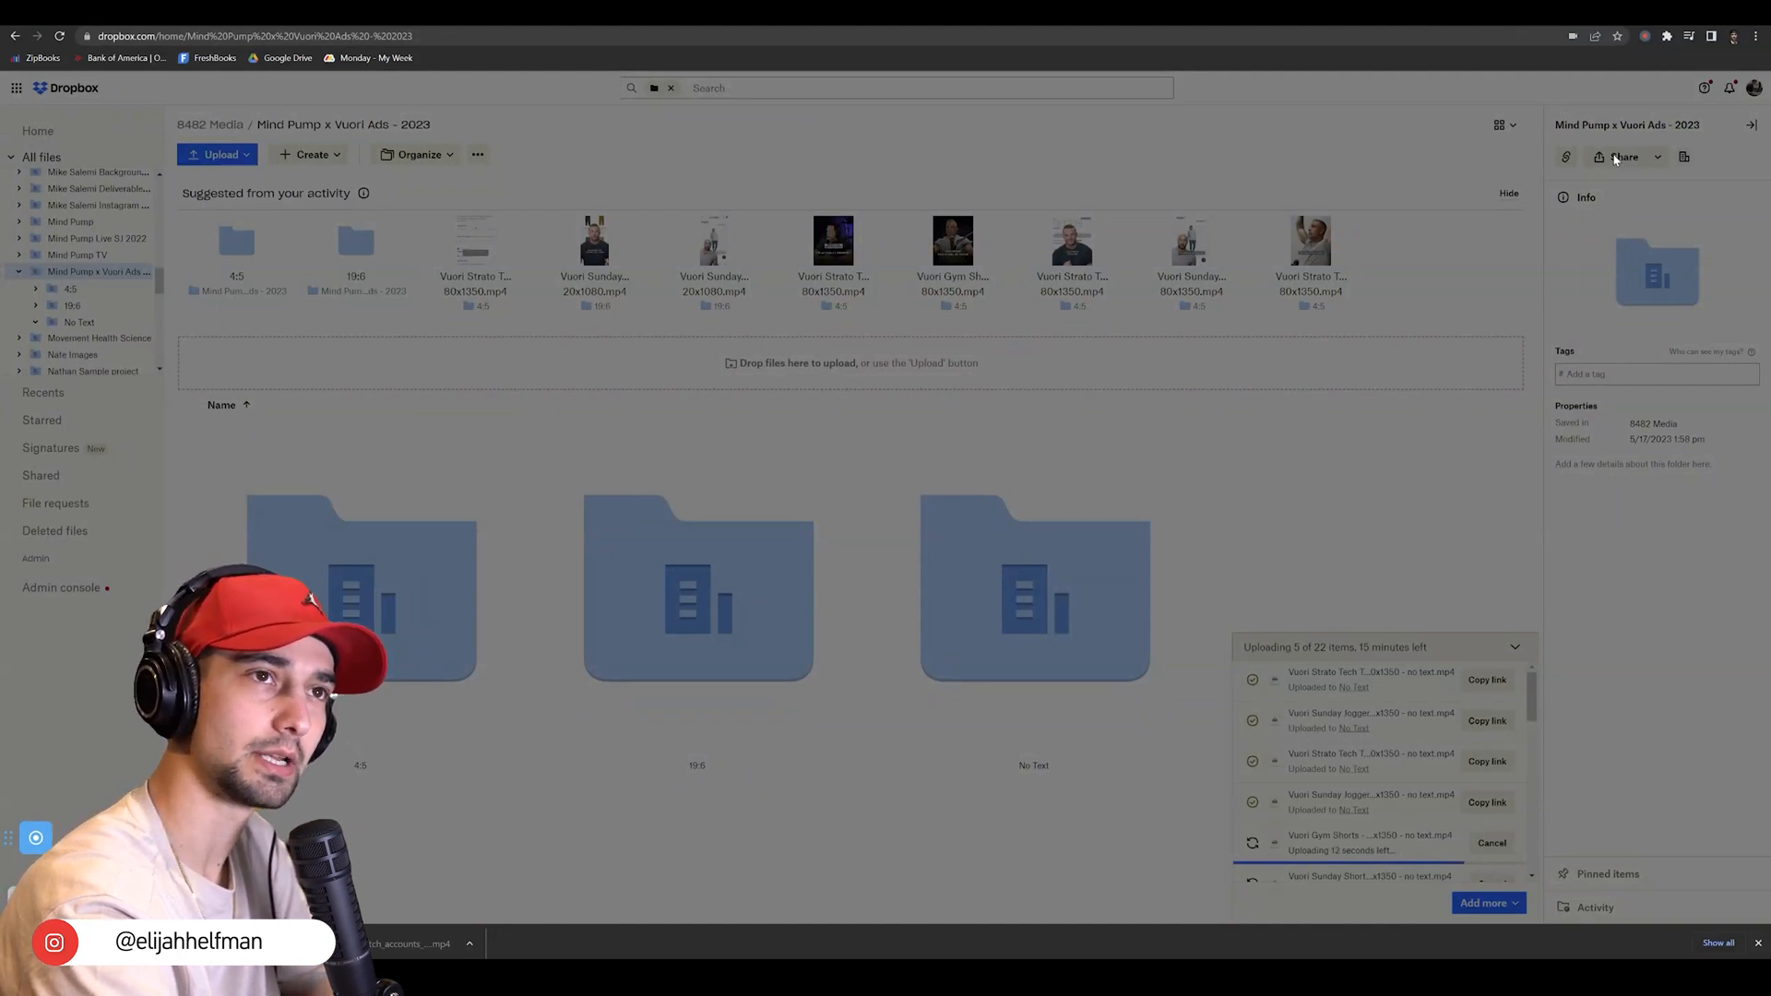
Step: Copy a shareable link to the 'Mind Pump x Vuori Ads - 2023' folder from its Share dialog
left_click(1623, 157)
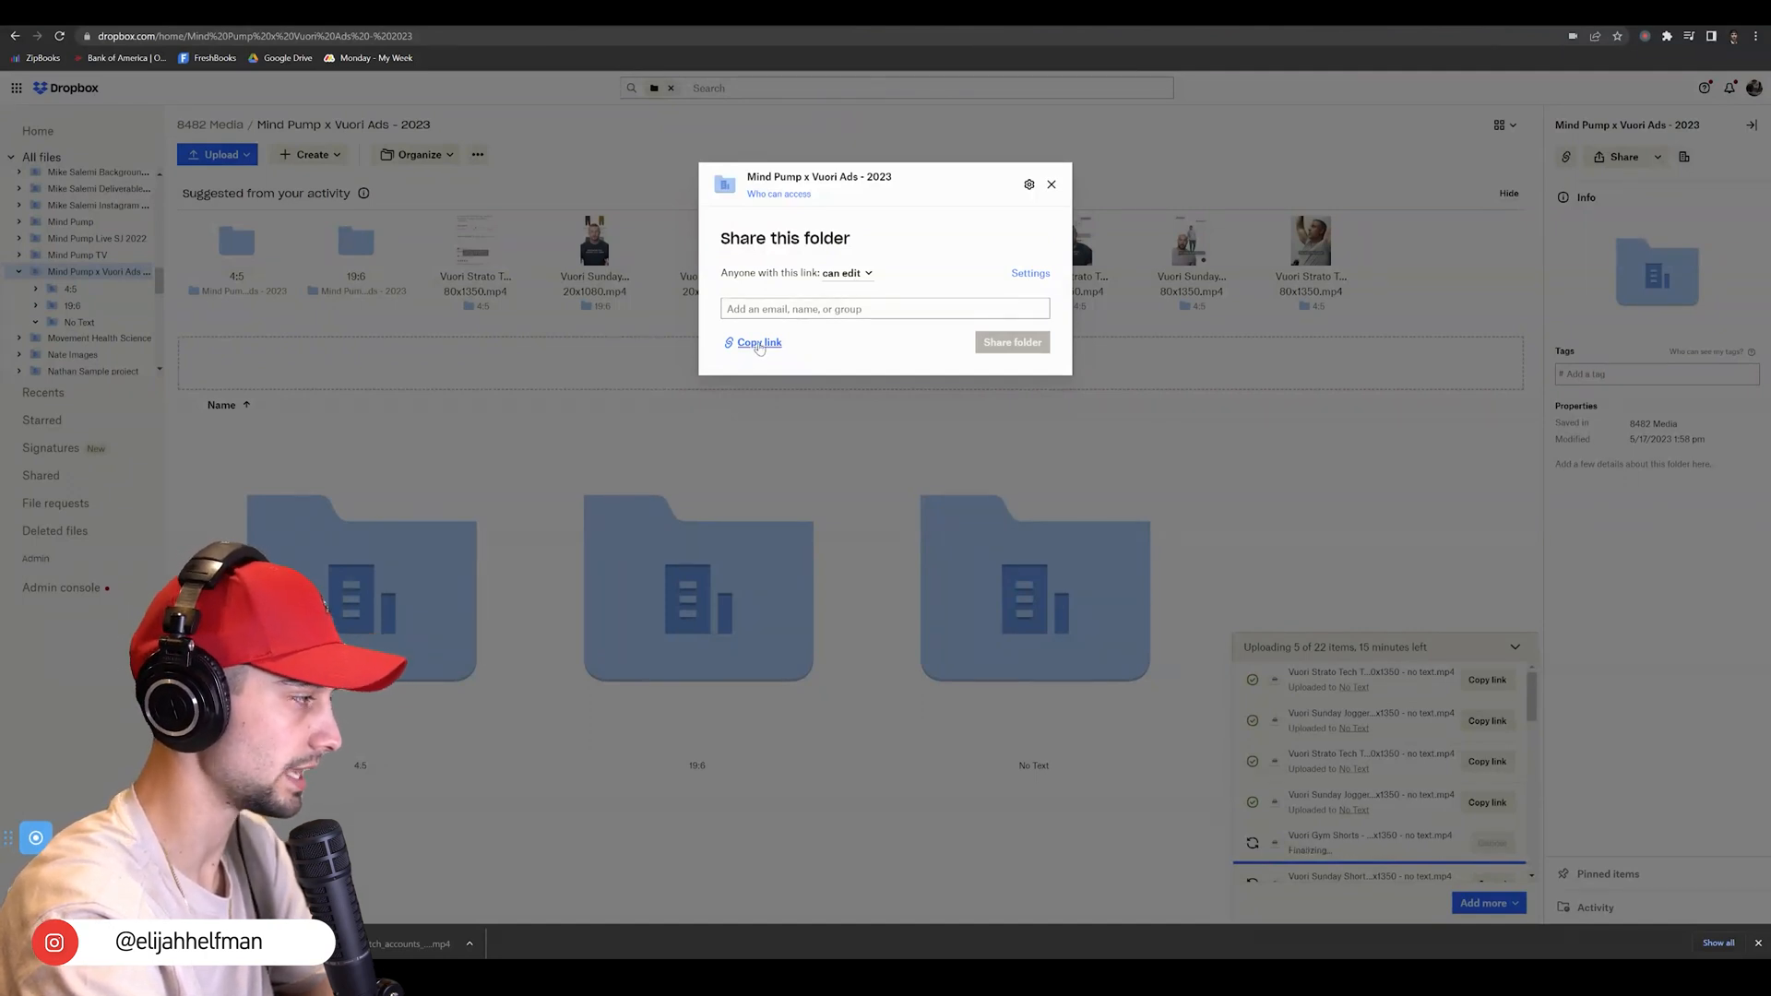
left_click(759, 343)
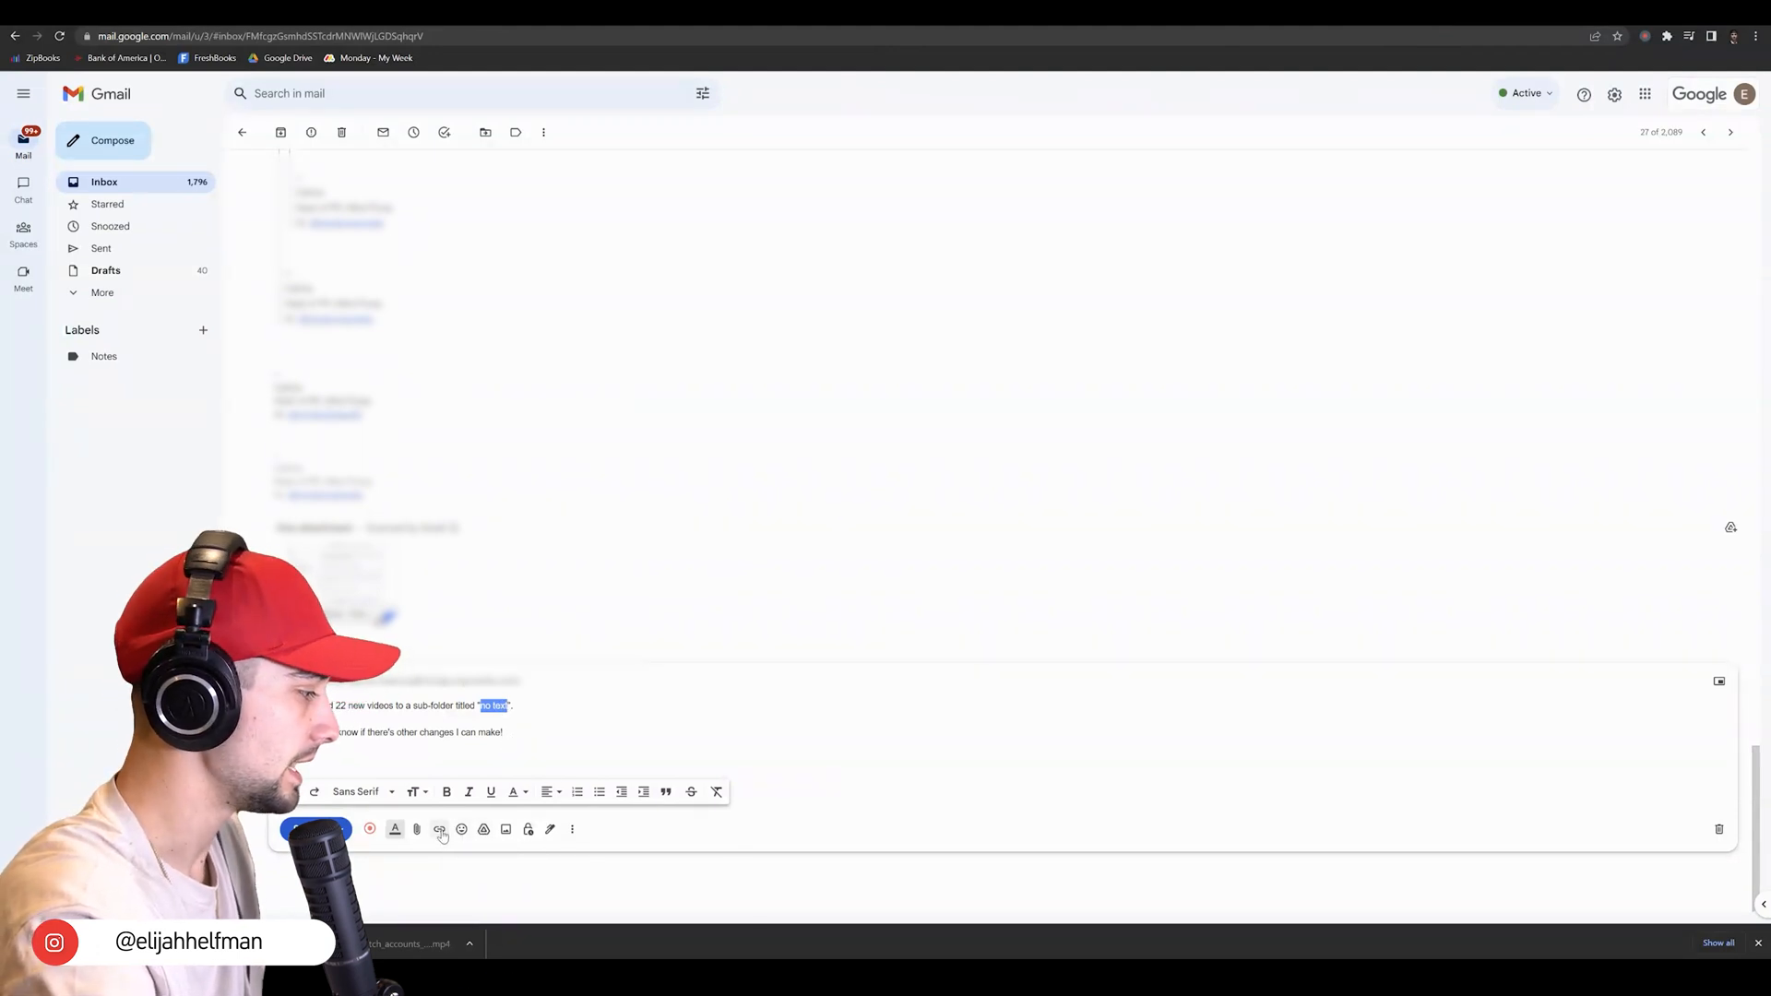
mouse_move(439, 828)
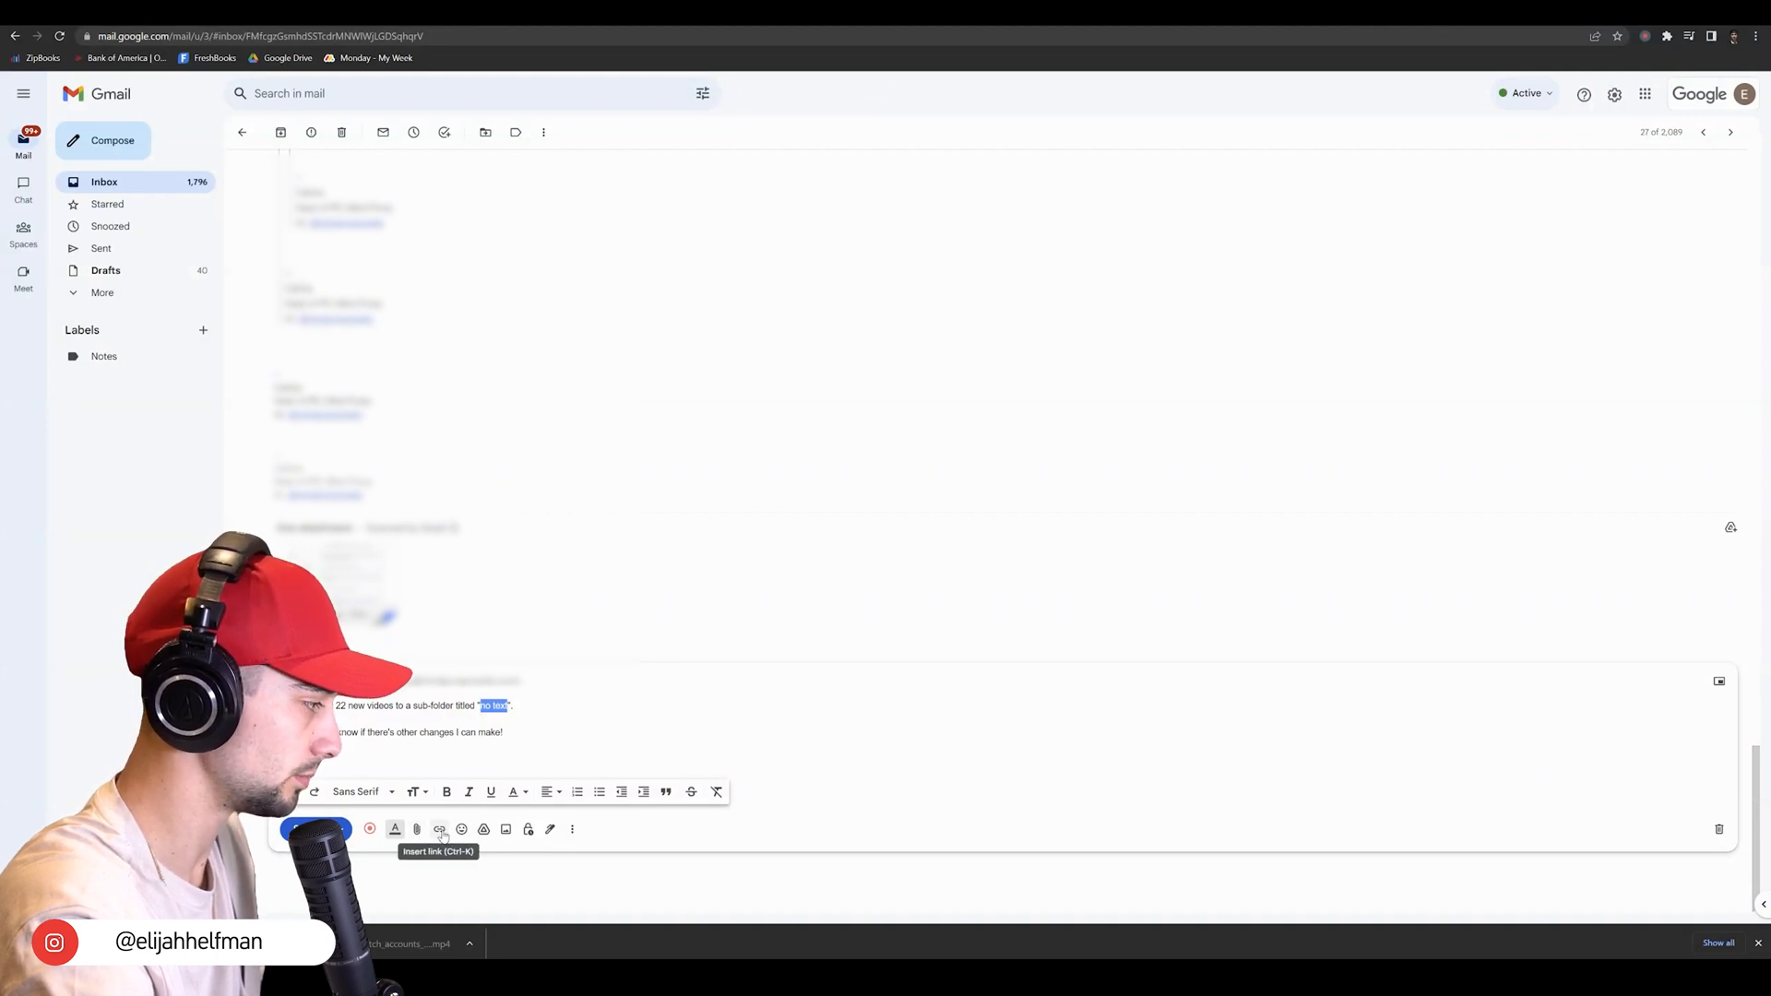
Step: Begin linking the selected words 'no text' in the Gmail reply to the copied Dropbox URL
left_click(439, 829)
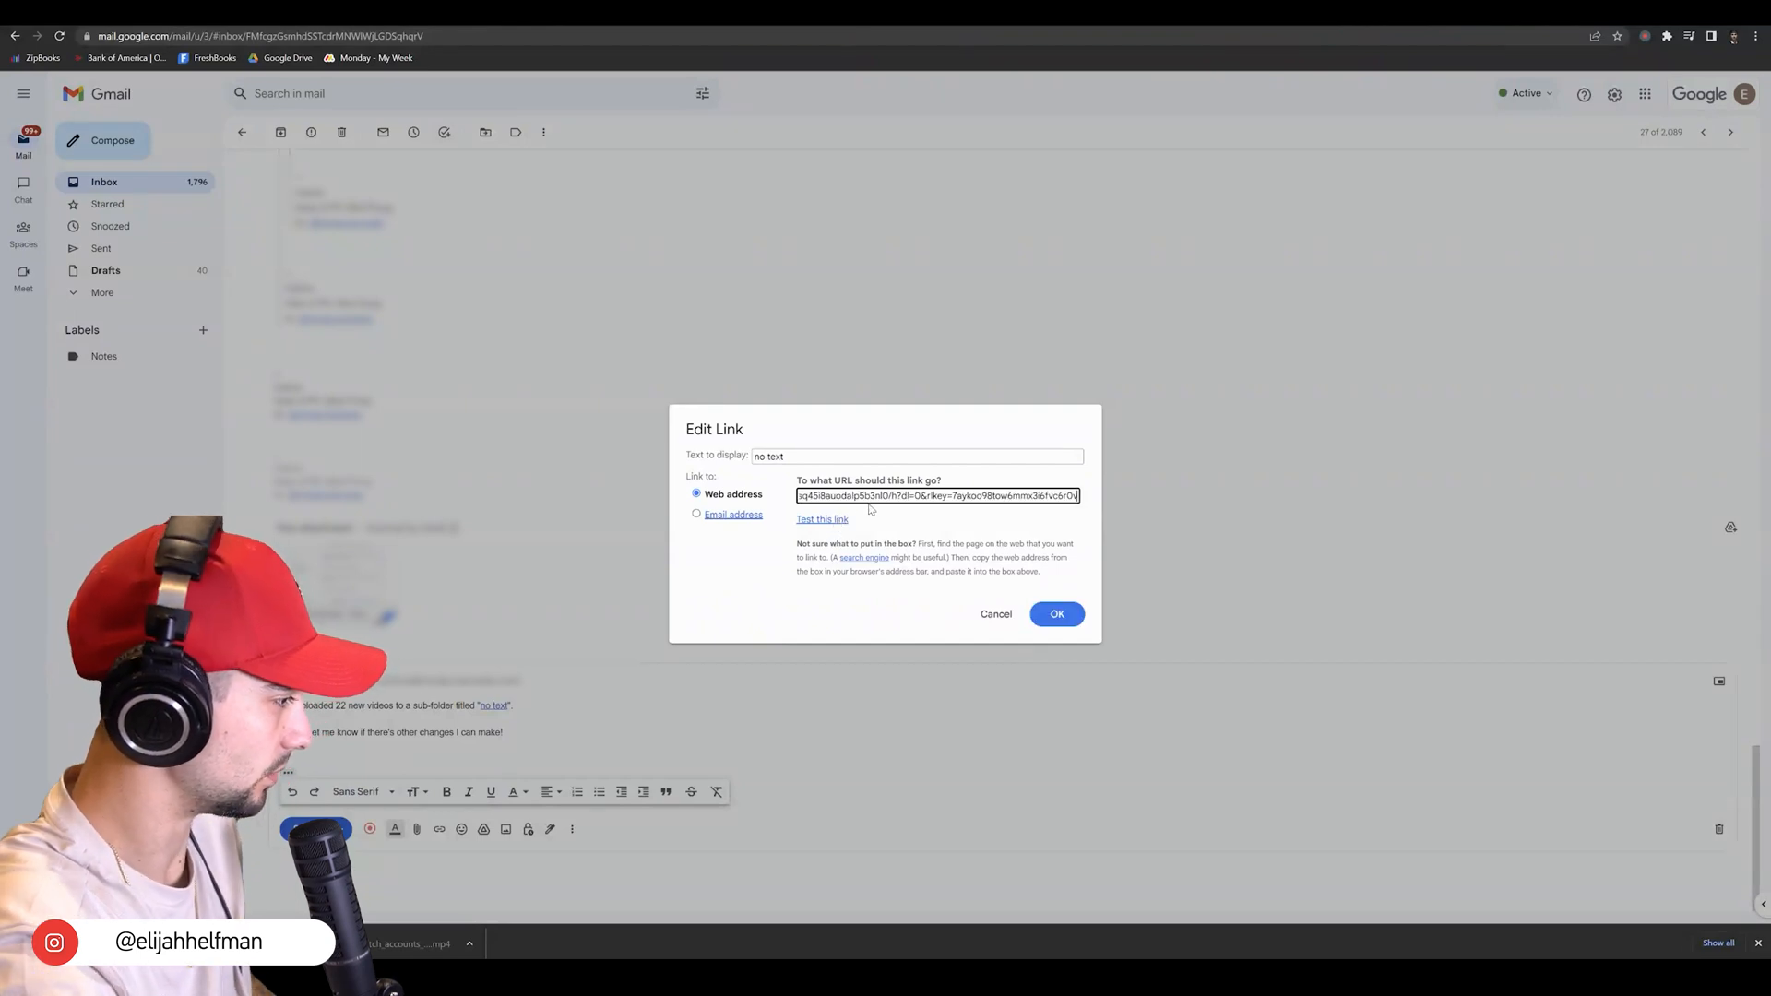
Step: Confirm the Dropbox link on 'no text' and send the Gmail reply
left_click(1055, 612)
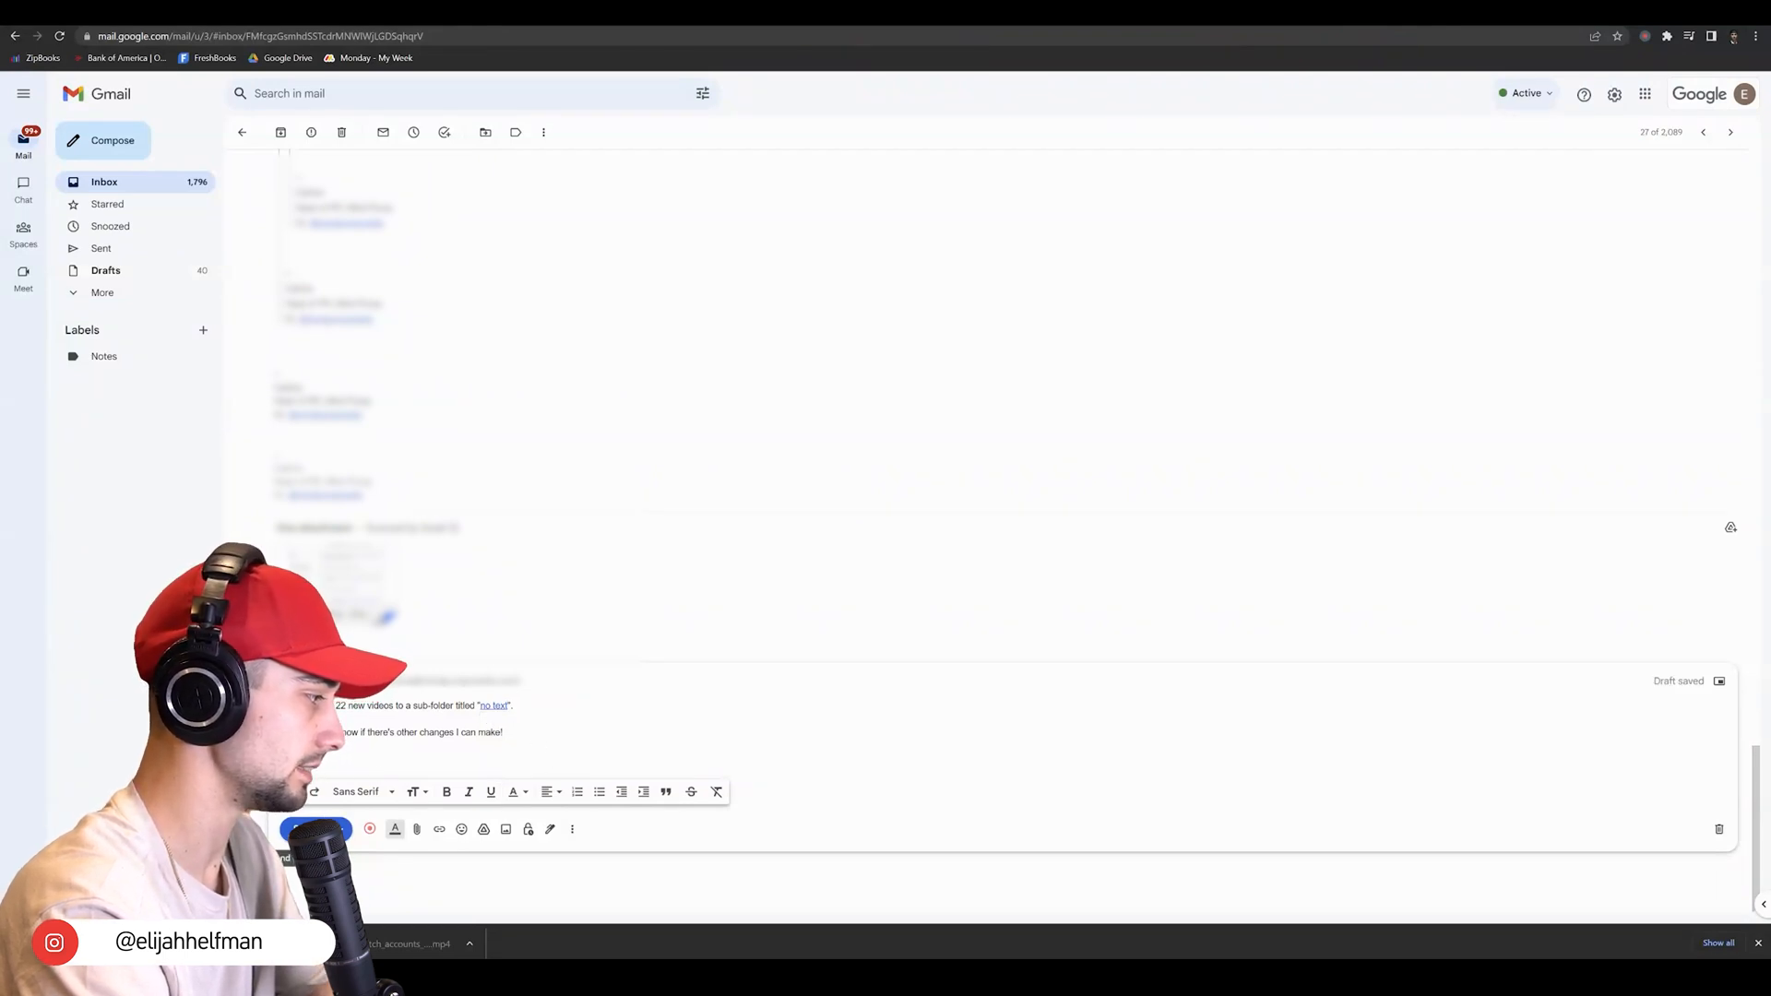
left_click(320, 828)
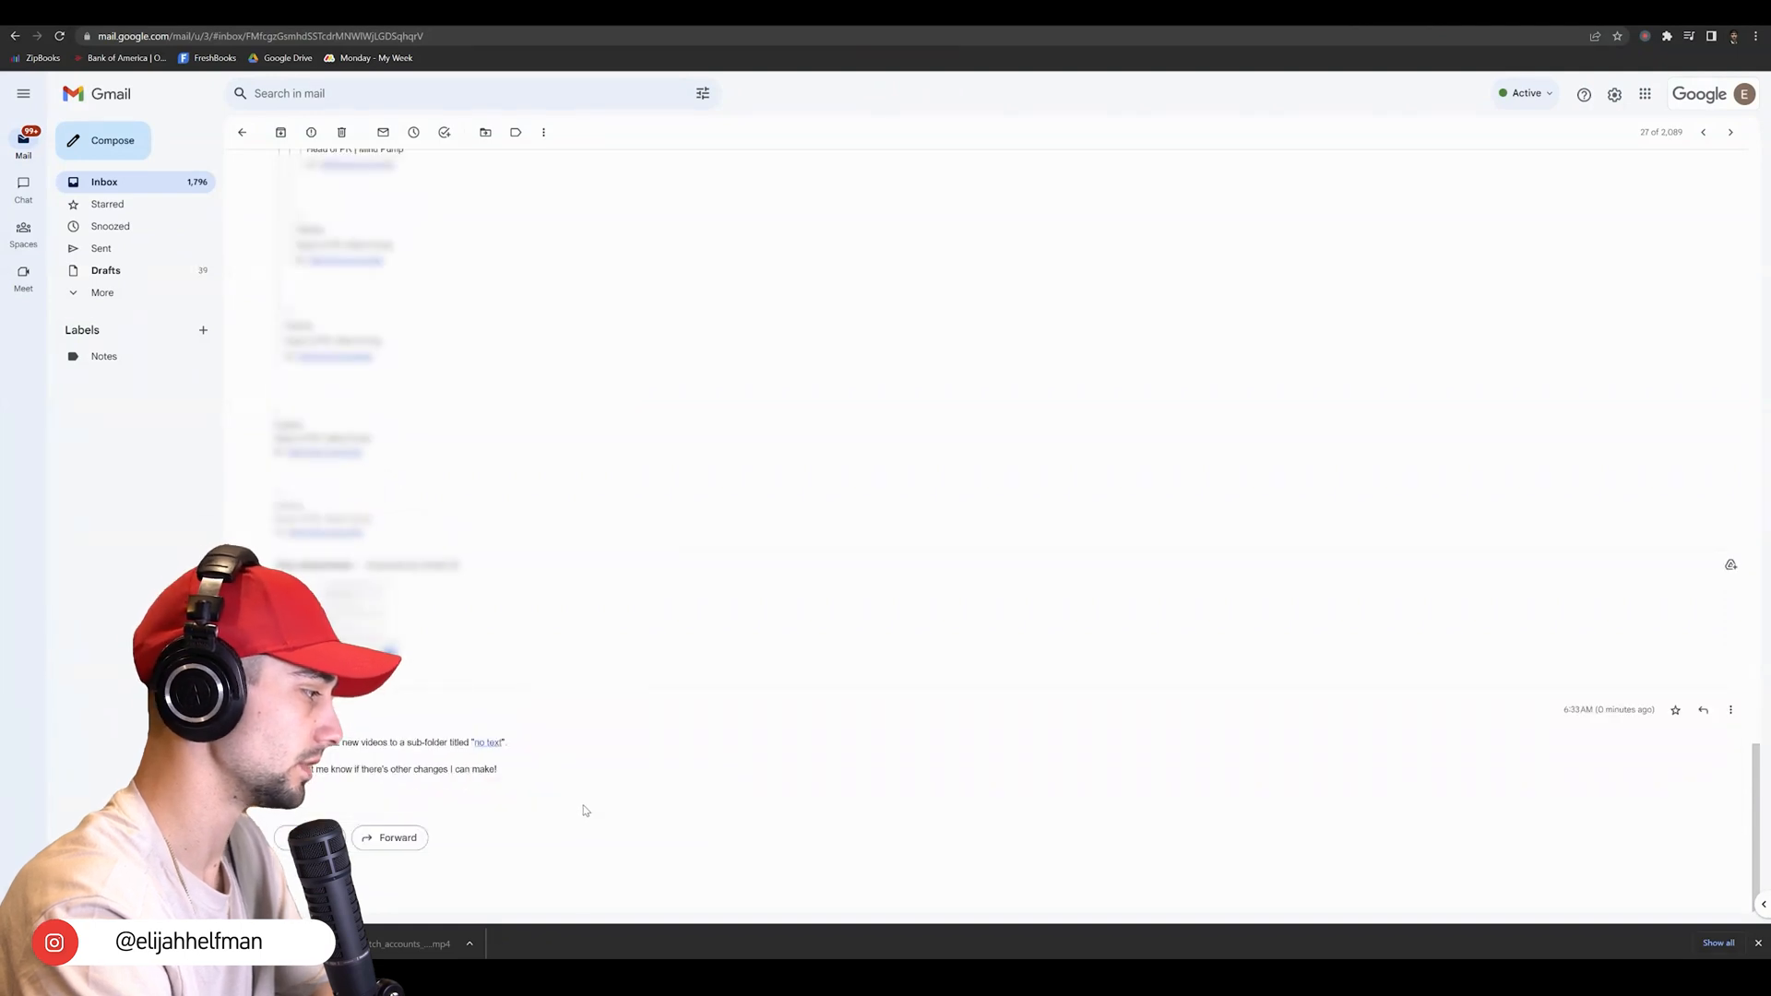